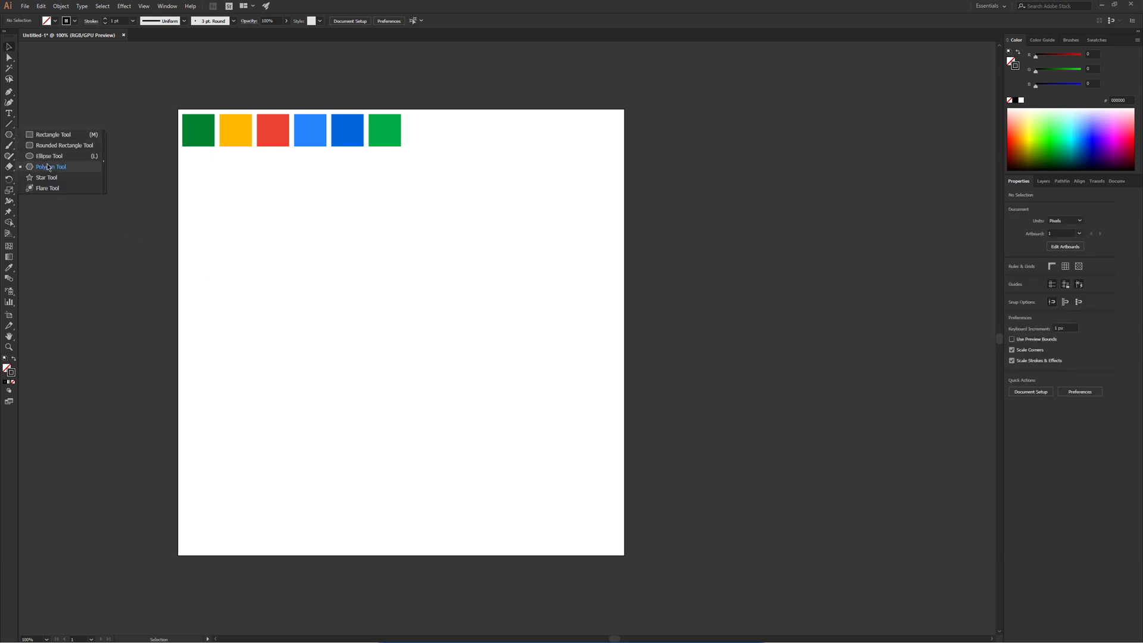
Create a 3-sided polygon with a 50 px radius using the Polygon Tool.
left_click(51, 166)
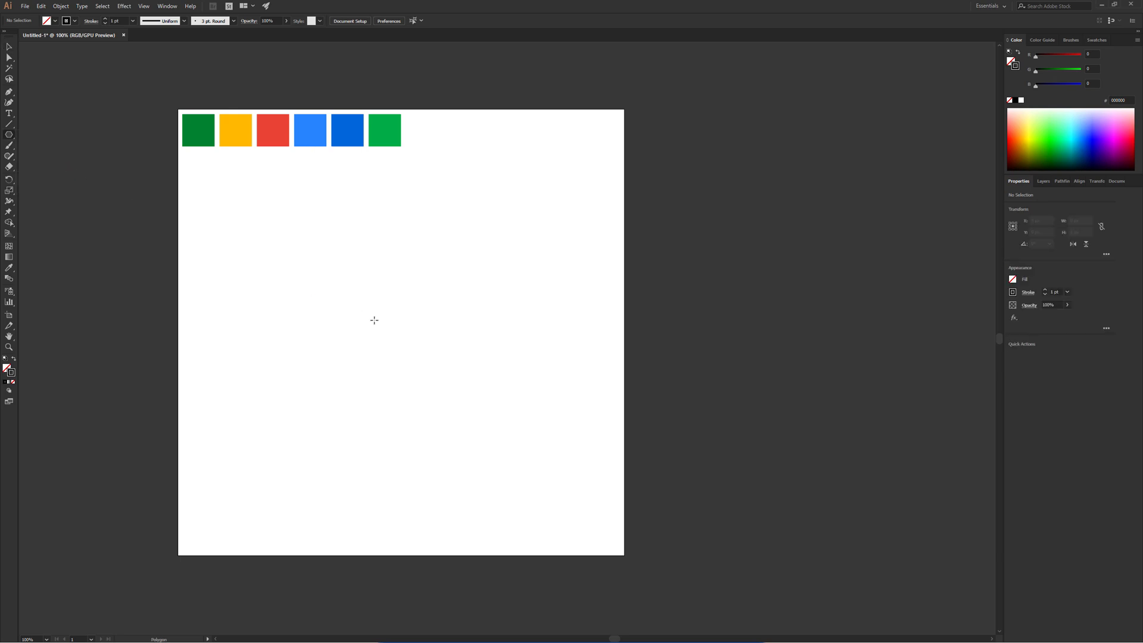
left_click(373, 320)
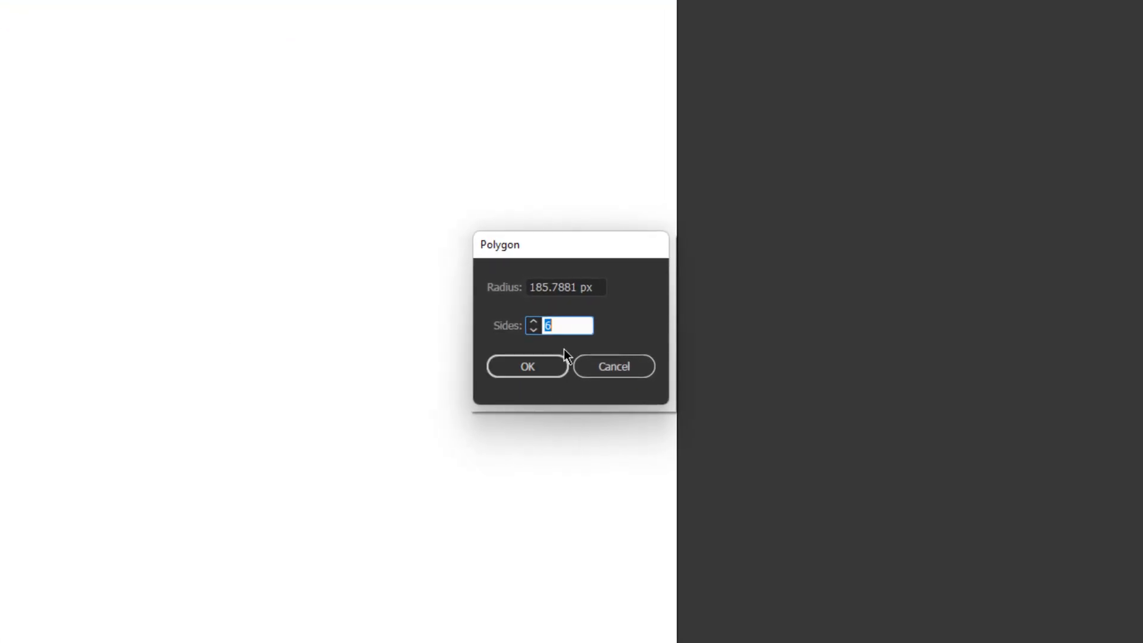
type("3")
left_click(566, 287)
type("50")
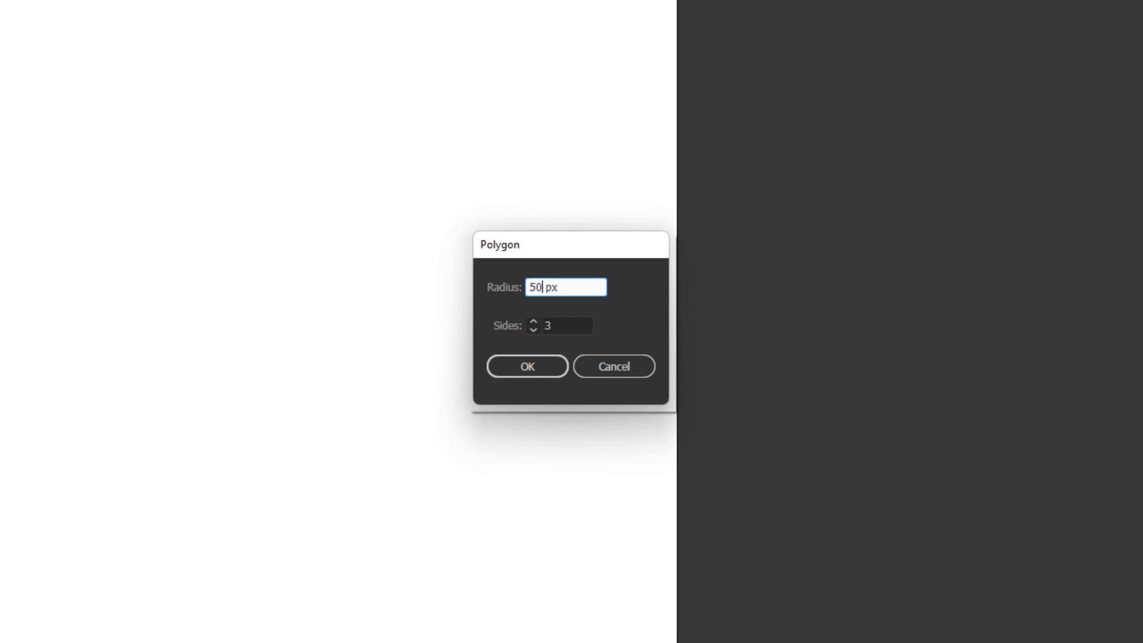
left_click(527, 366)
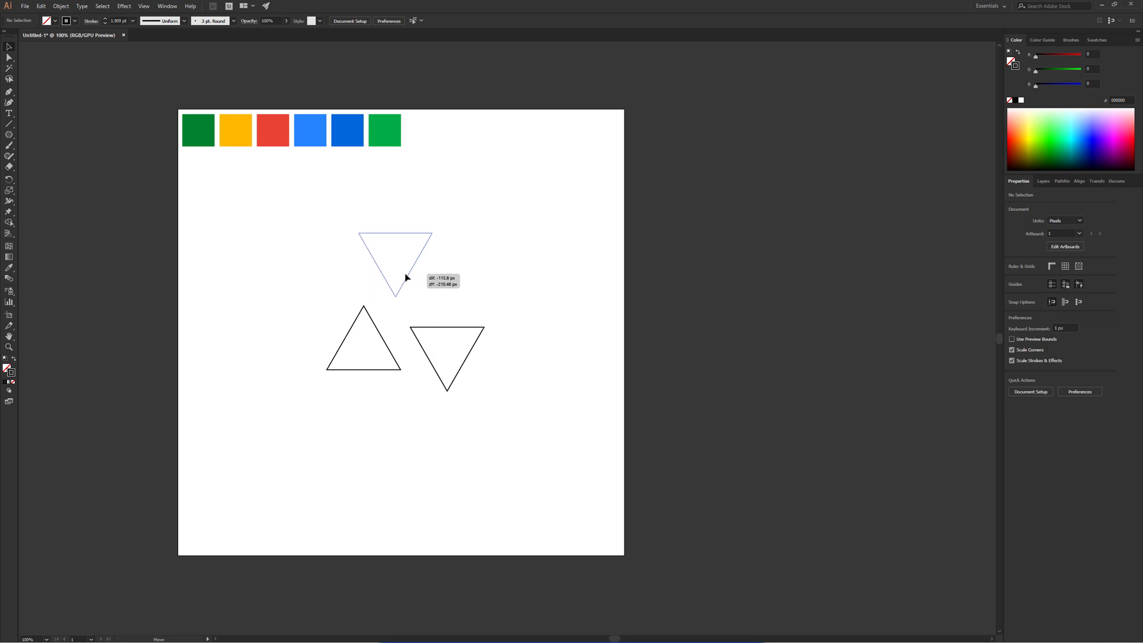
Move the inverted triangle onto the upright one's tip so their edges interlock.
left_click_drag(395, 262, 363, 274)
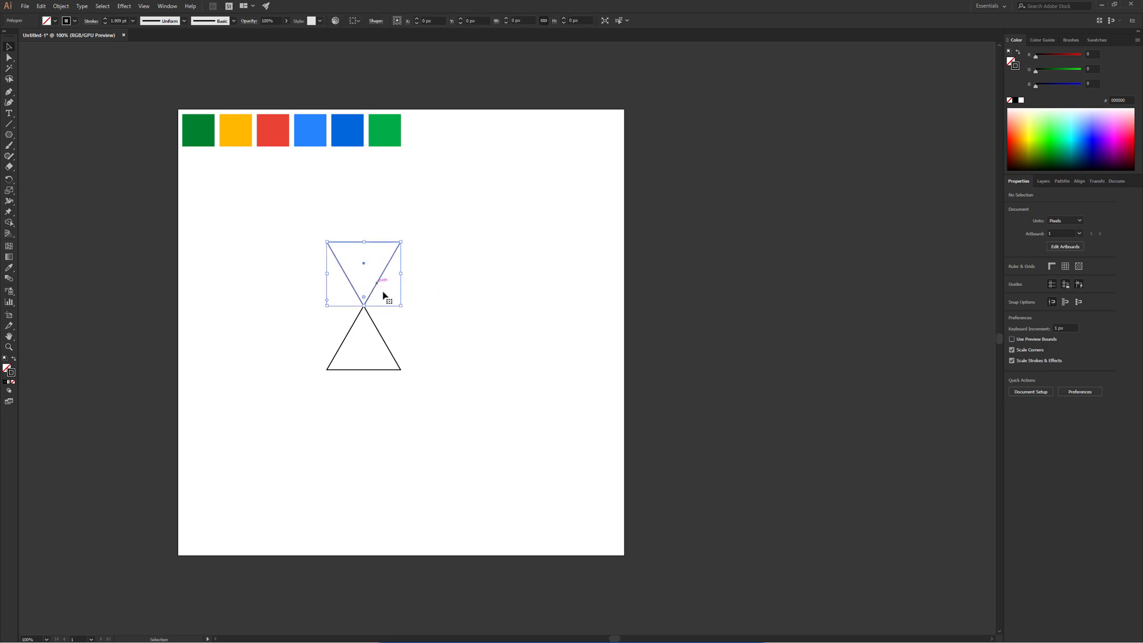
left_click(449, 365)
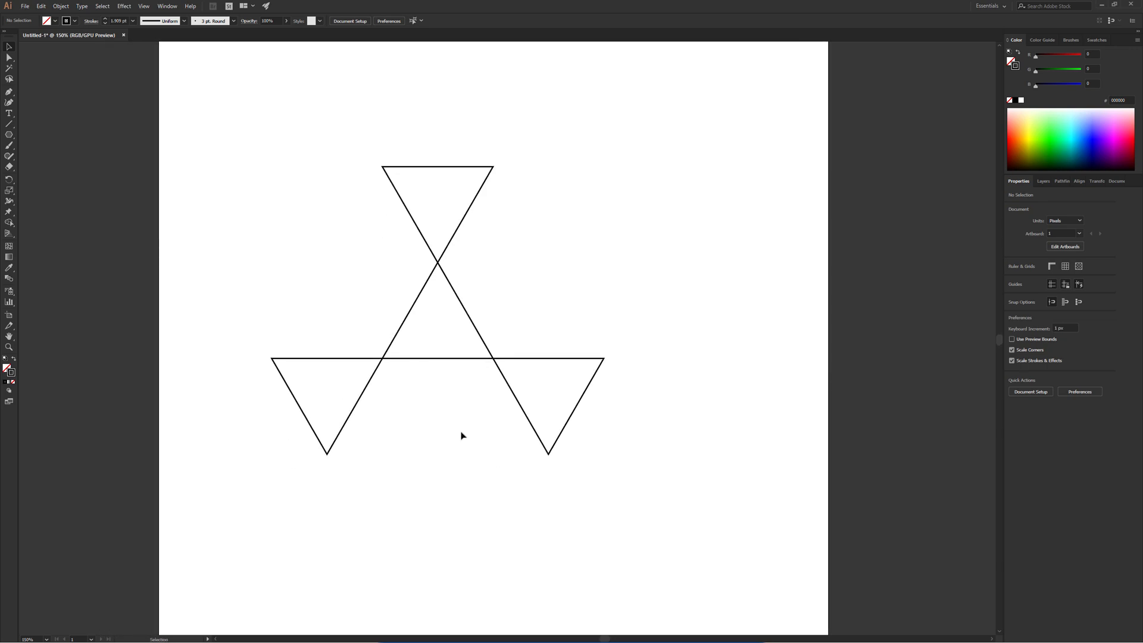
mouse_move(62, 151)
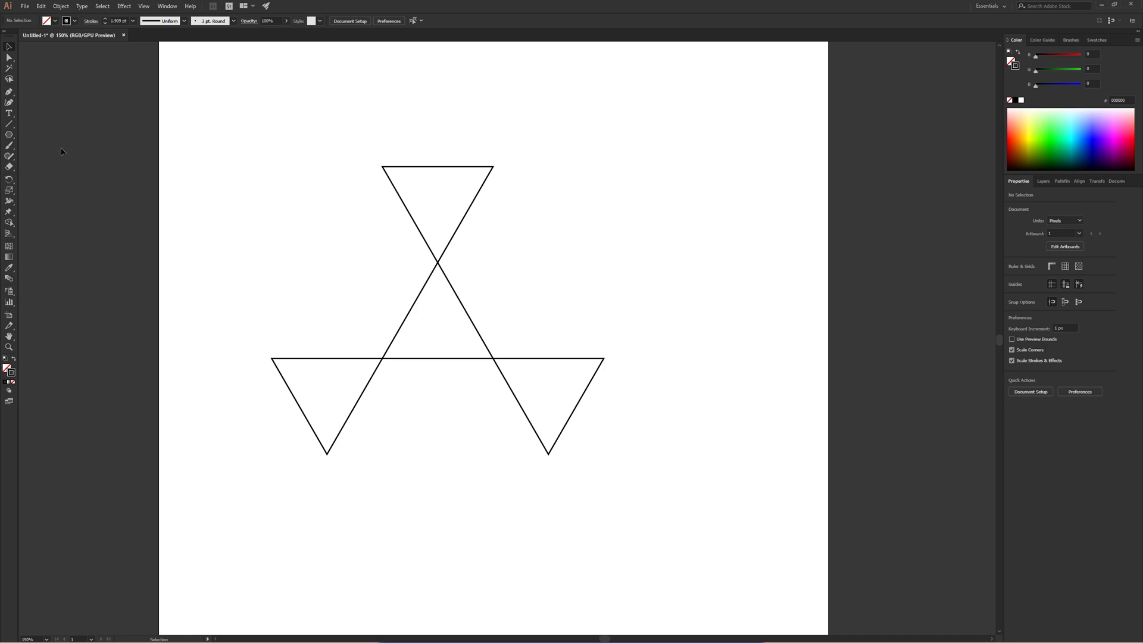
mouse_move(10, 125)
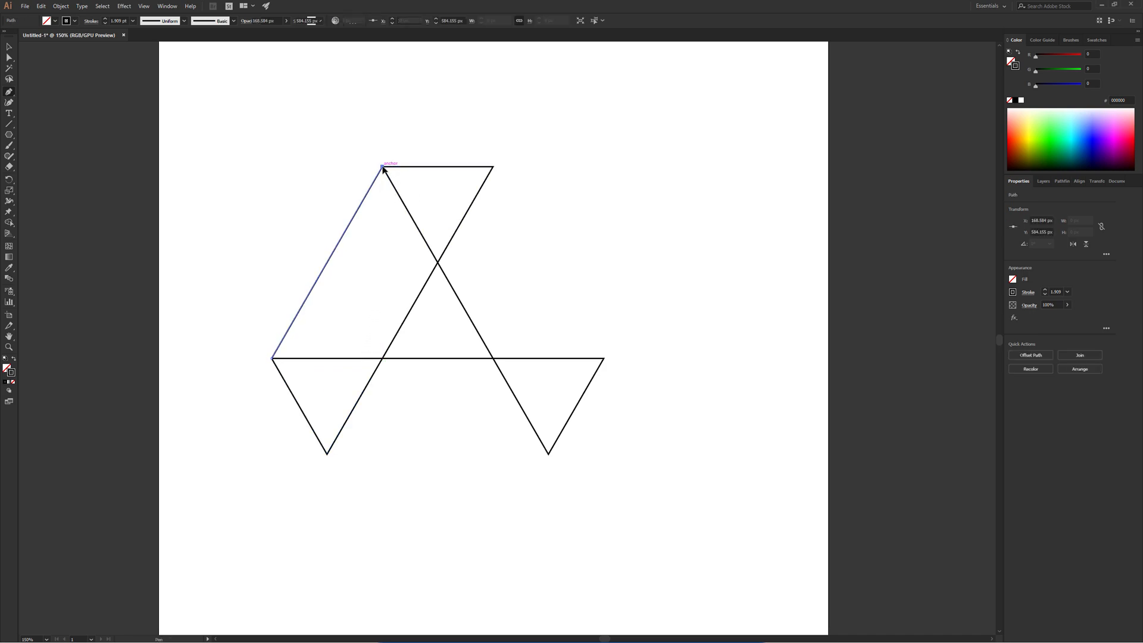
Join the left outer corner to the top corner with a straight Pen segment.
left_click(493, 172)
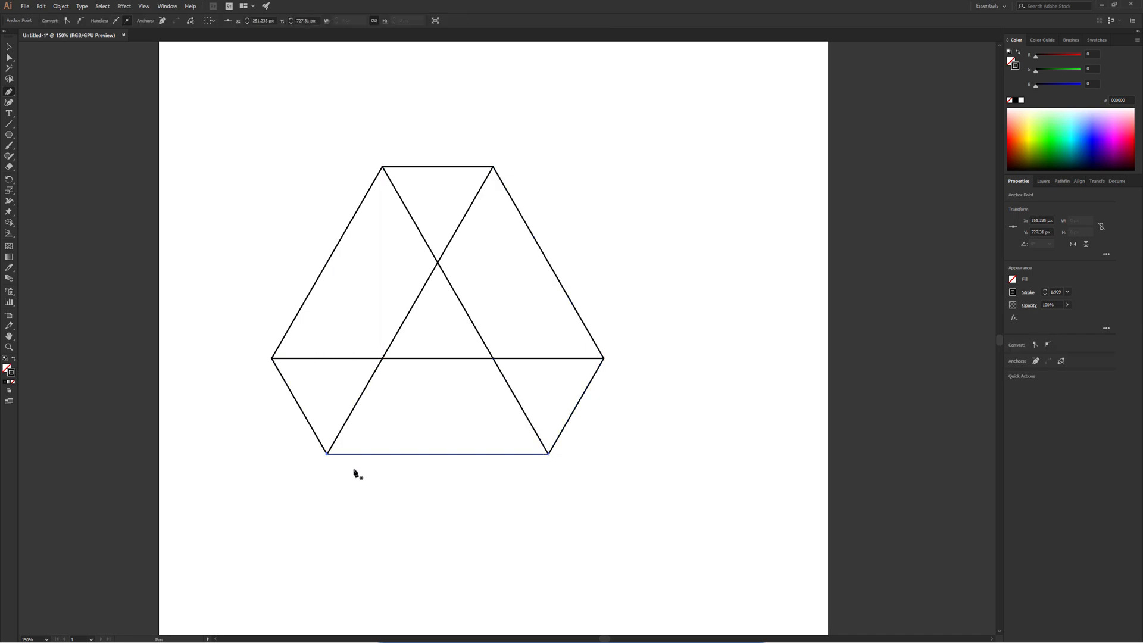
mouse_move(236, 410)
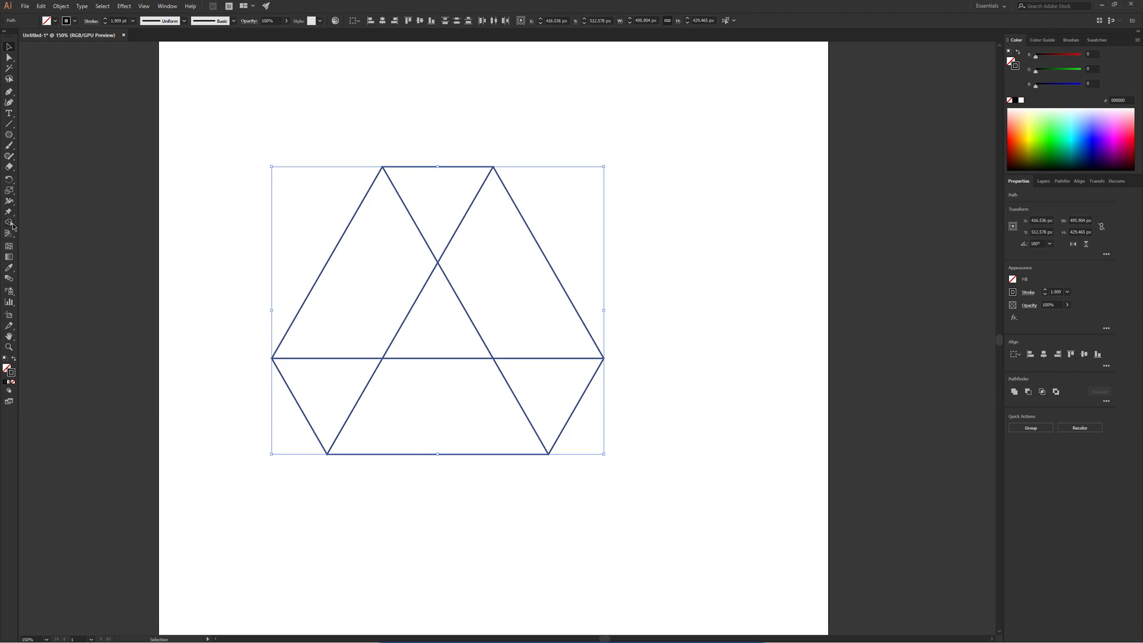
With Shape Builder, separate the left band, top triangle, right band and lower-left triangle.
left_click(10, 222)
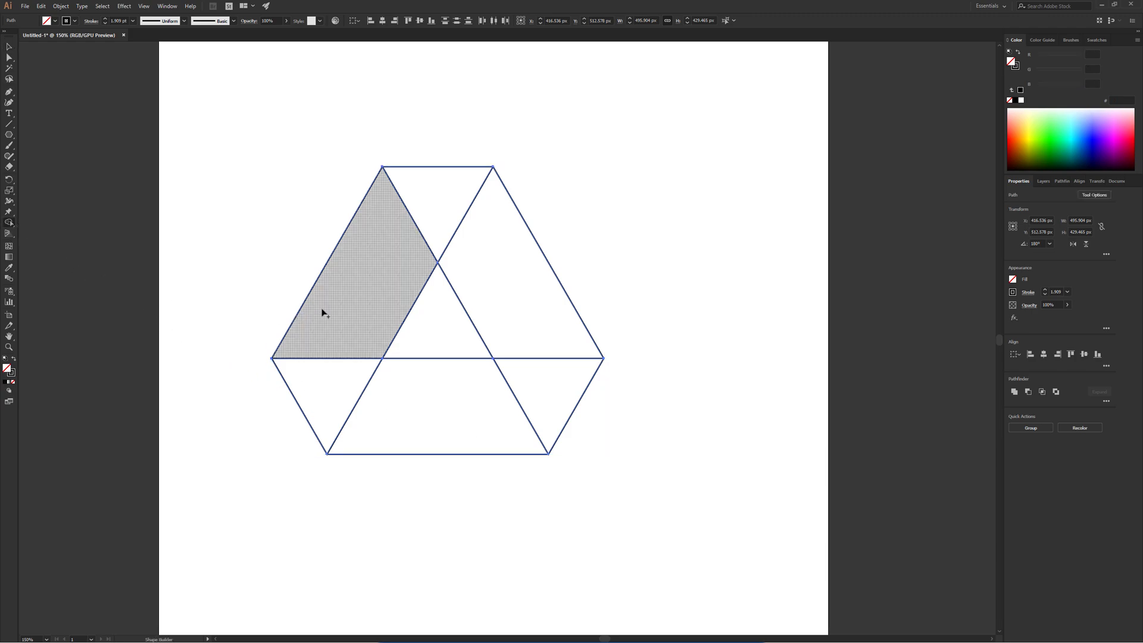
left_click(436, 219)
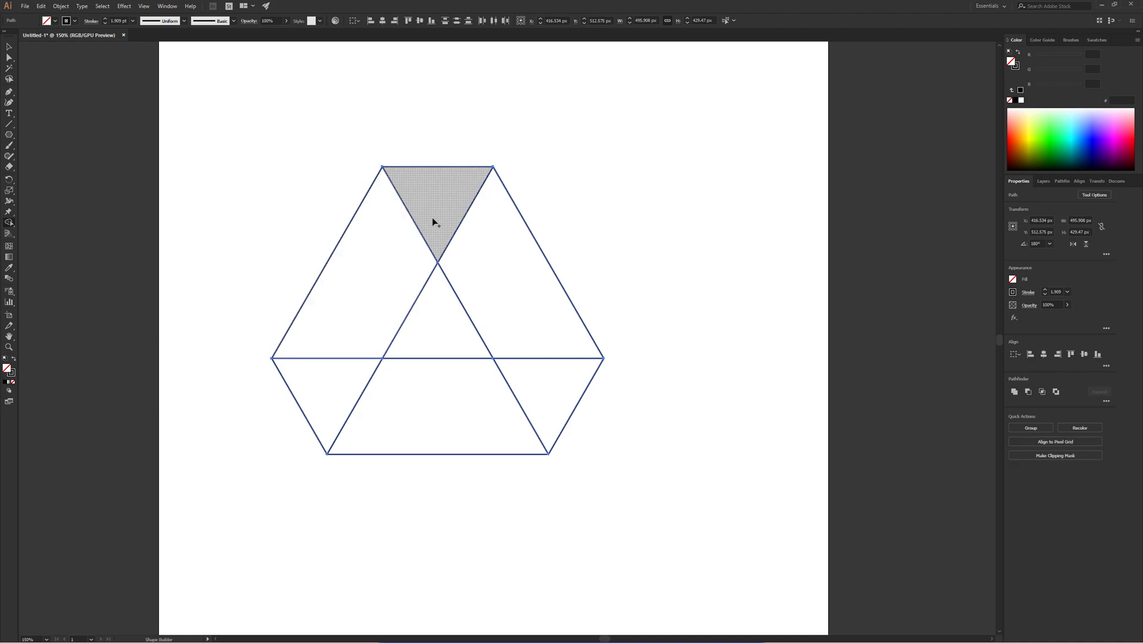
left_click(525, 320)
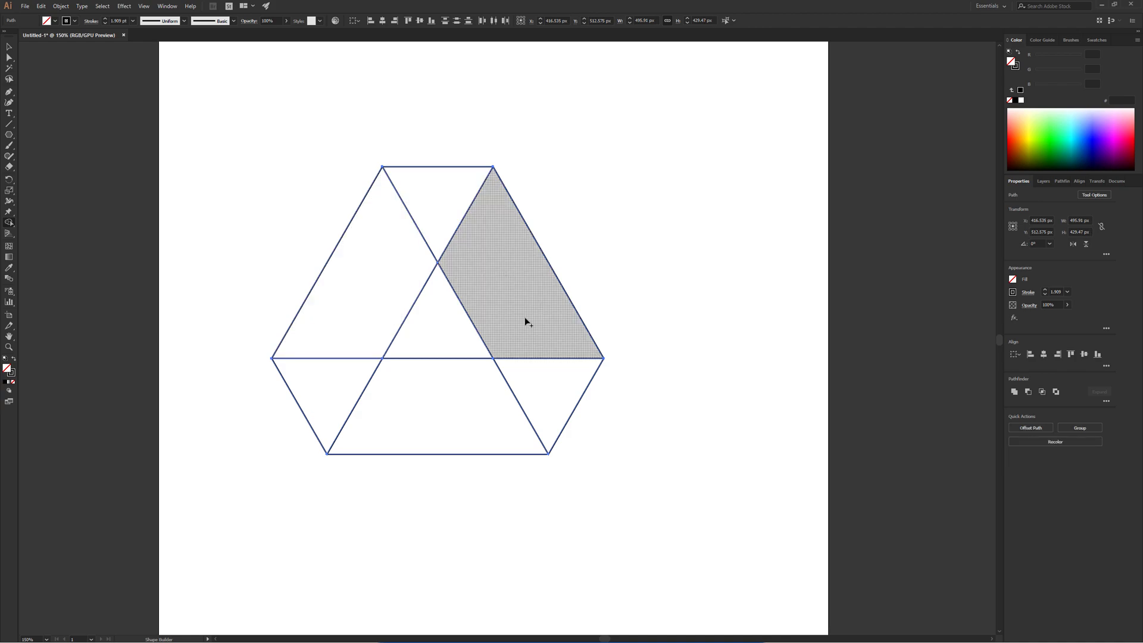
left_click(437, 408)
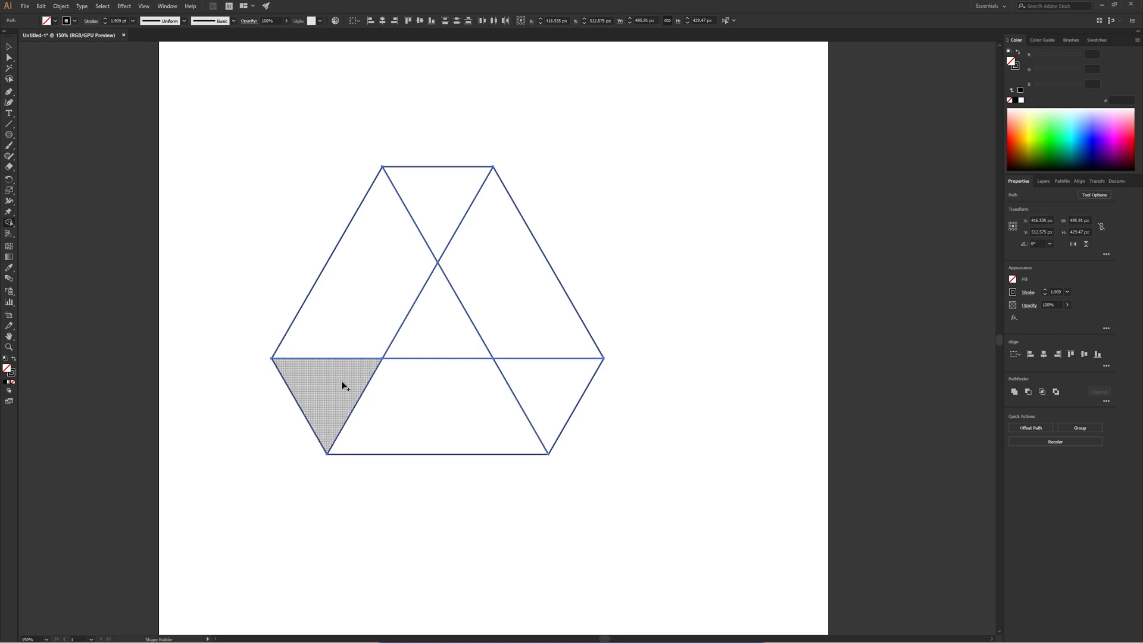
left_click(436, 313)
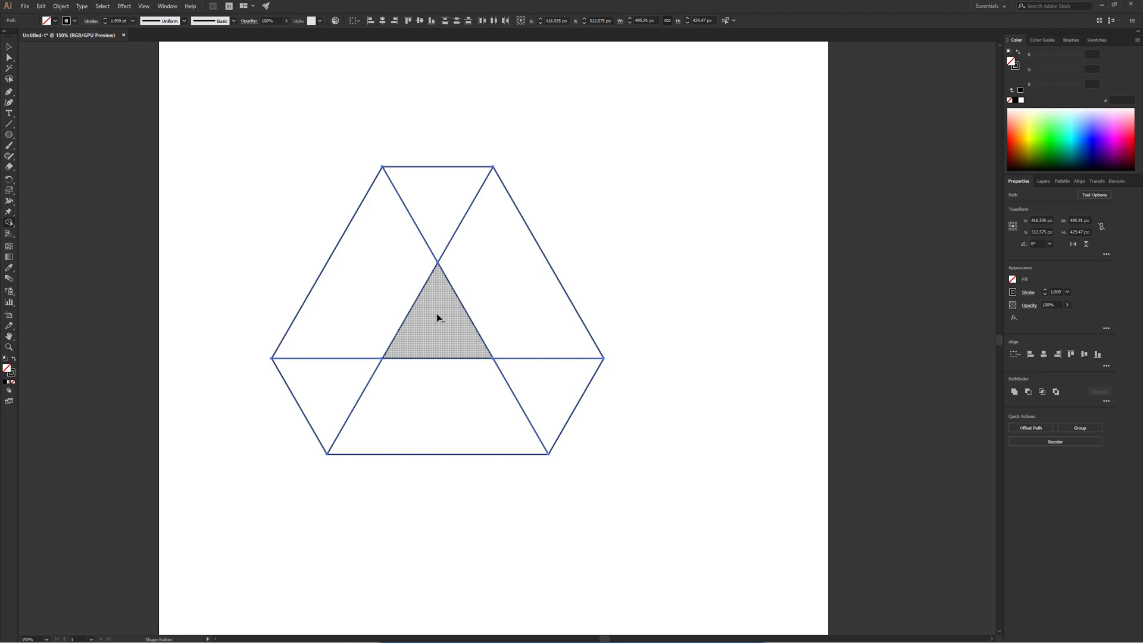
mouse_move(437, 342)
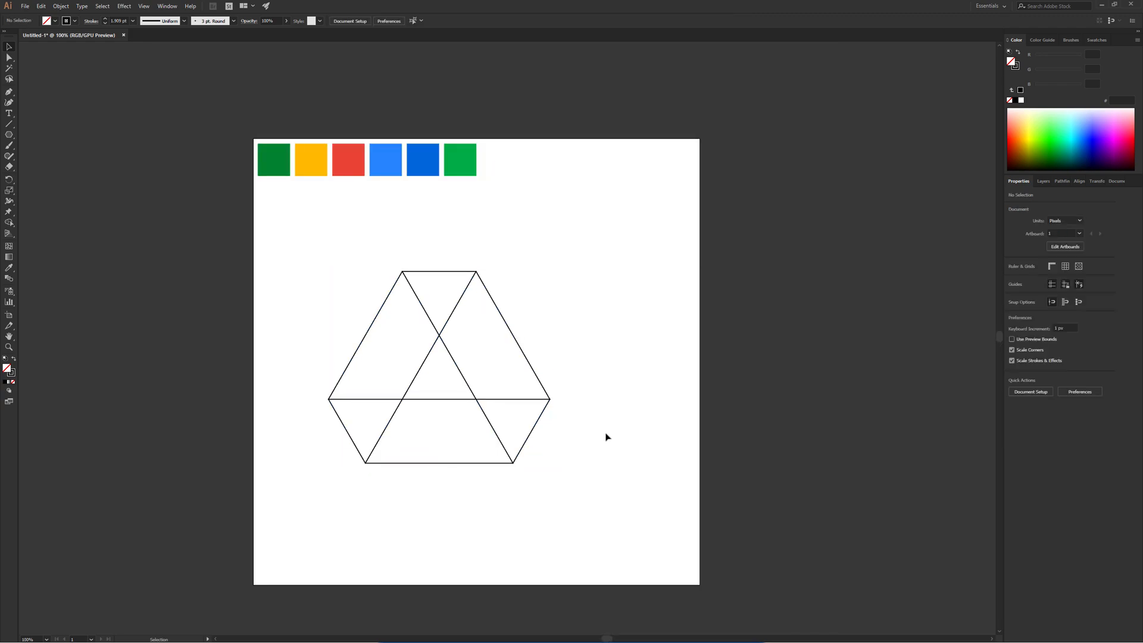
mouse_move(599, 343)
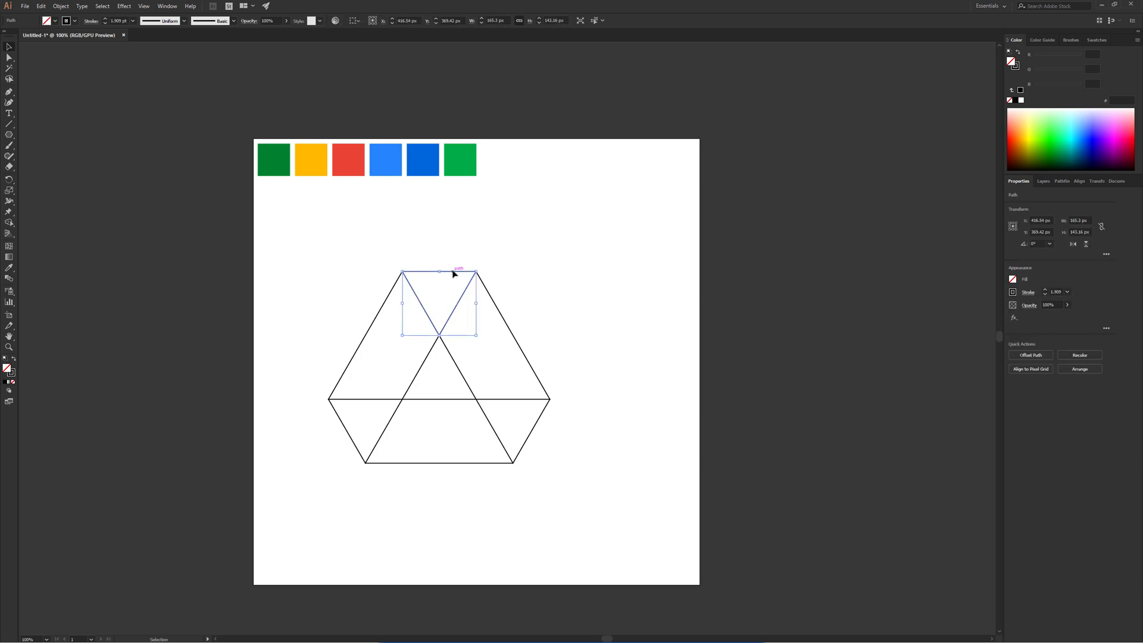
Fill the top triangle dark green and the right band yellow via the Eyedropper.
left_click(274, 159)
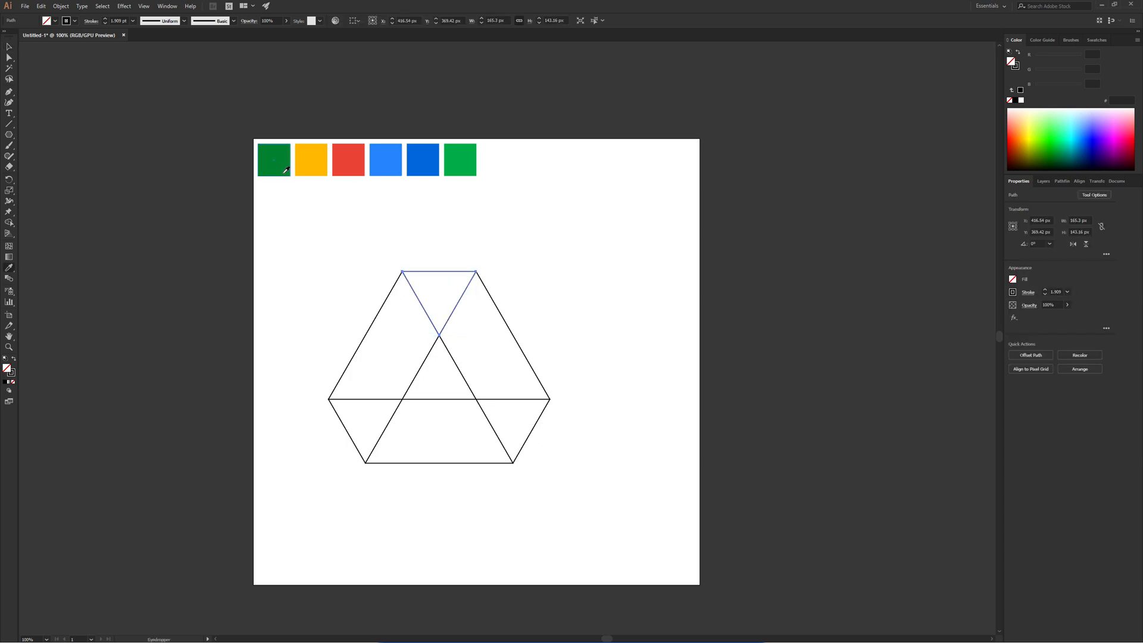
left_click(274, 159)
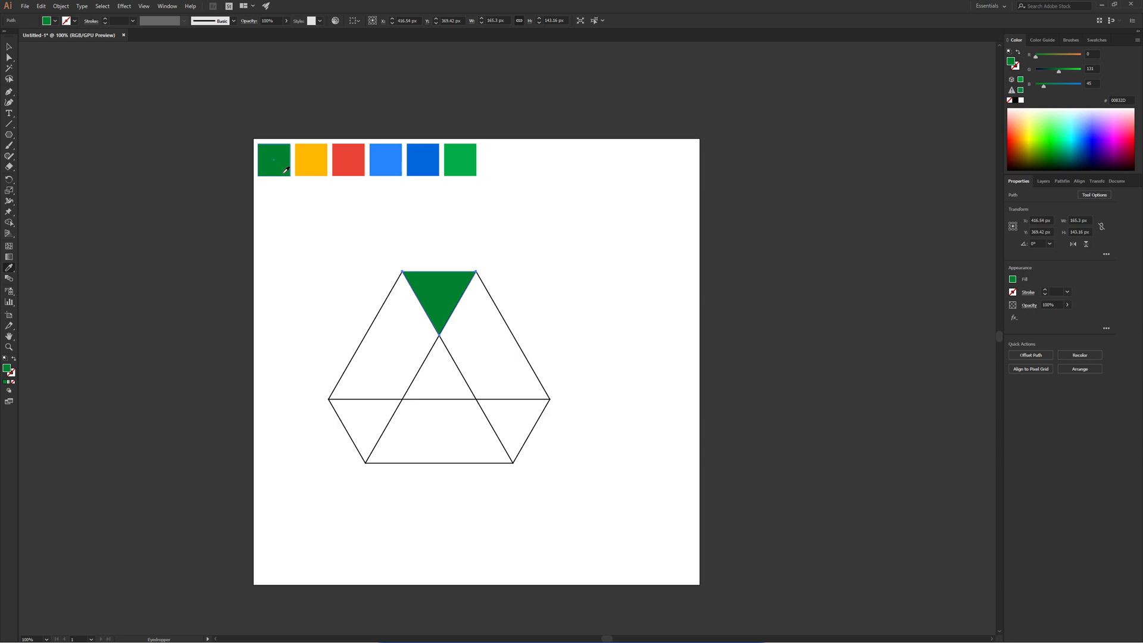
left_click(494, 303)
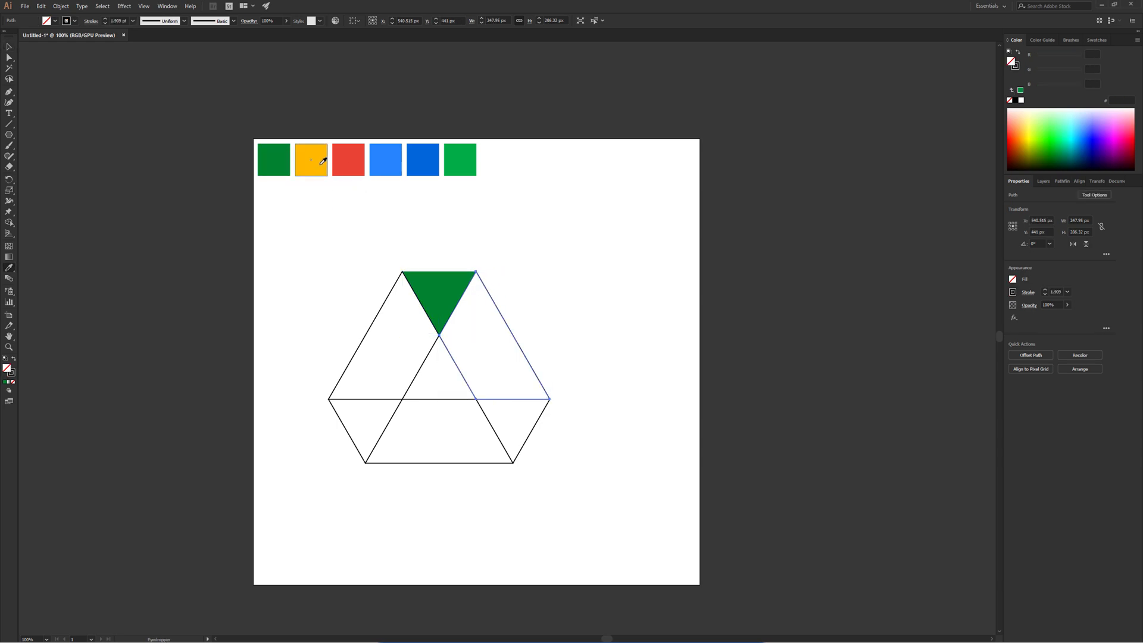
left_click(310, 160)
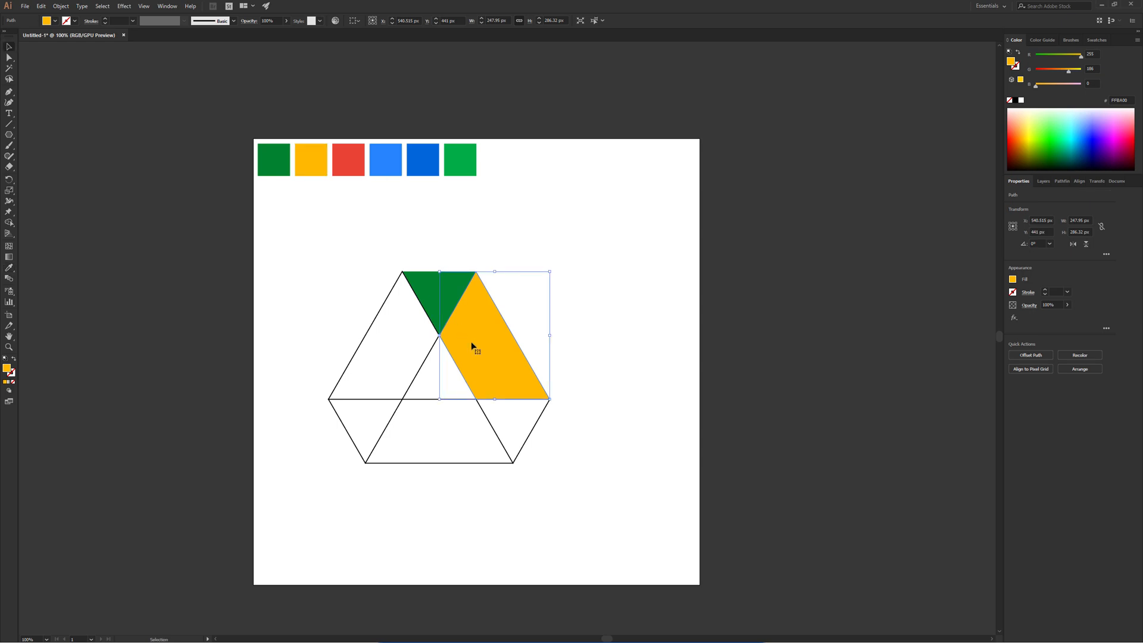
left_click(532, 429)
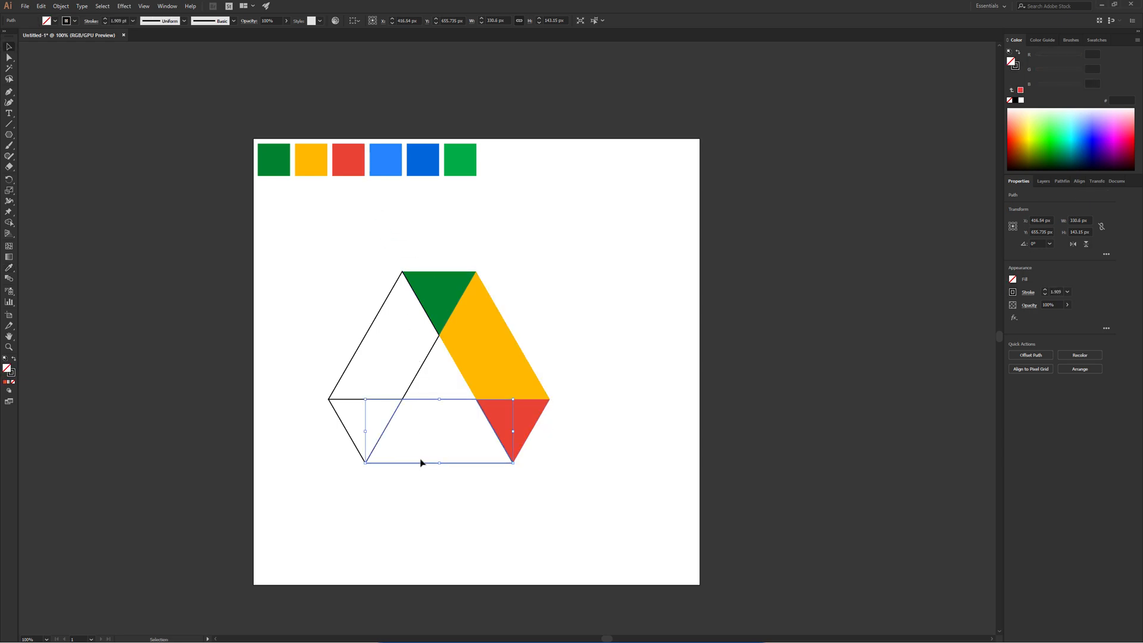
Fill the bottom trapezoid light blue, lower-left triangle dark blue and left band green.
left_click(384, 158)
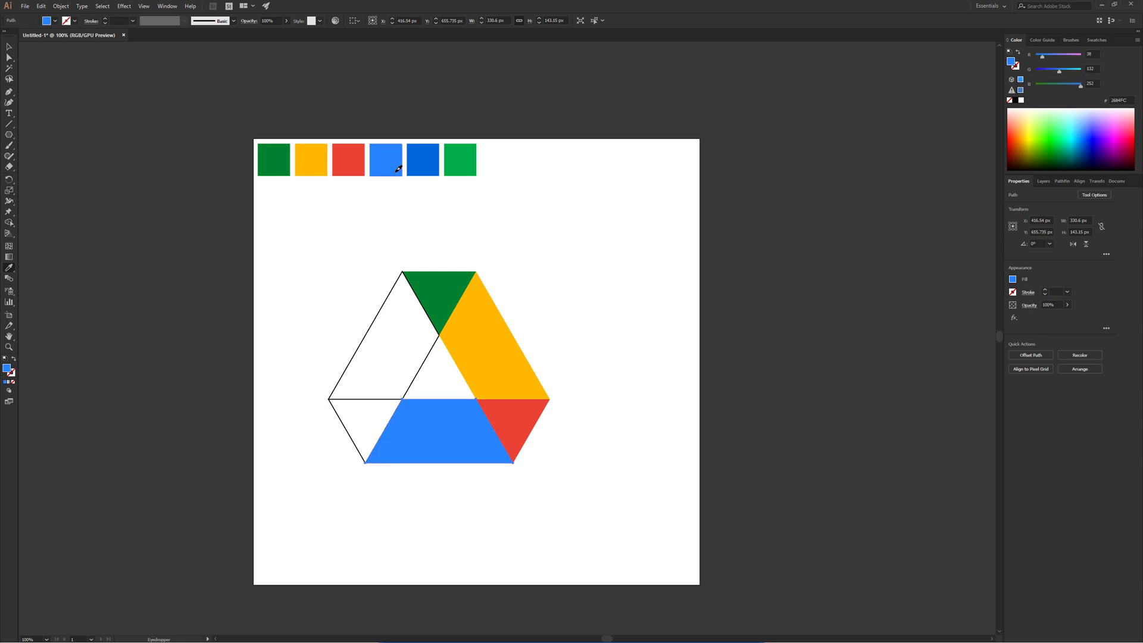
left_click(343, 437)
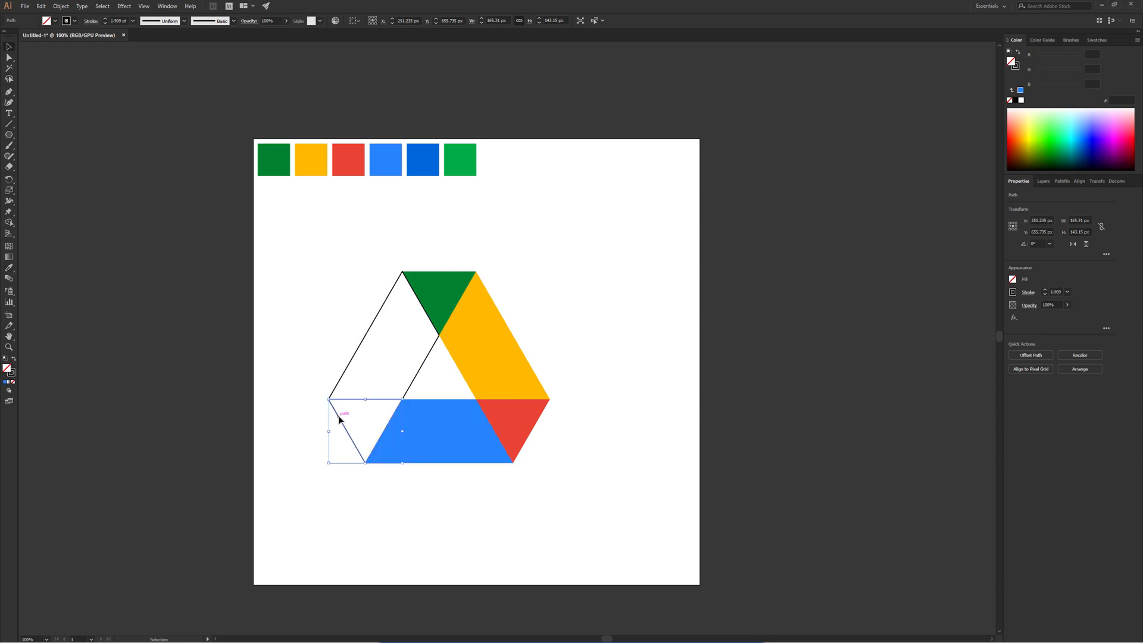
left_click(423, 158)
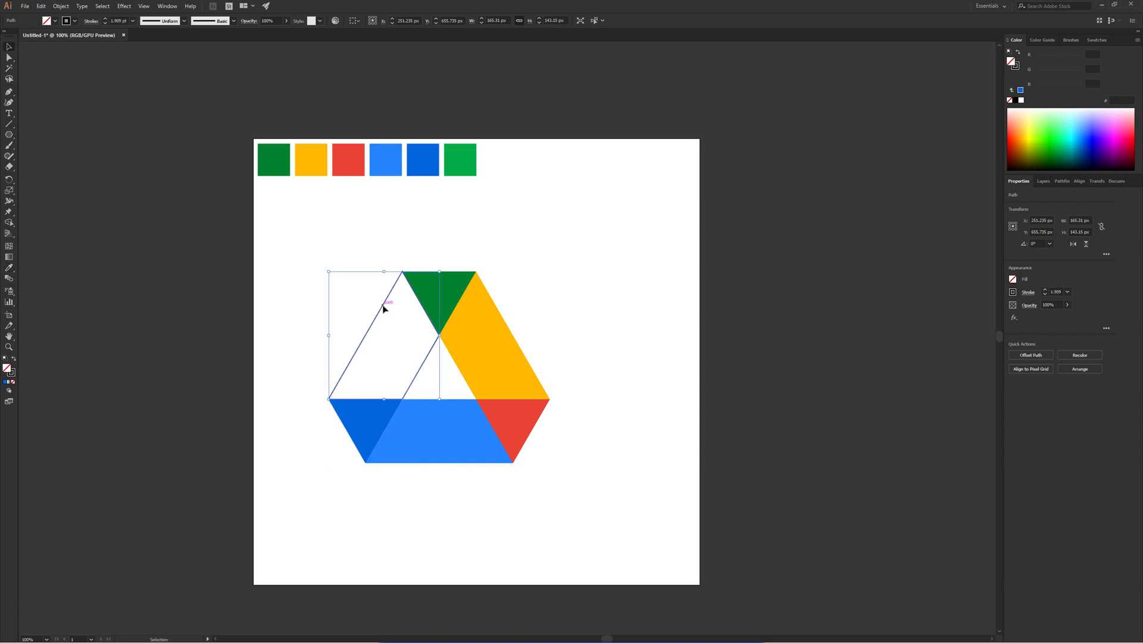
left_click(461, 160)
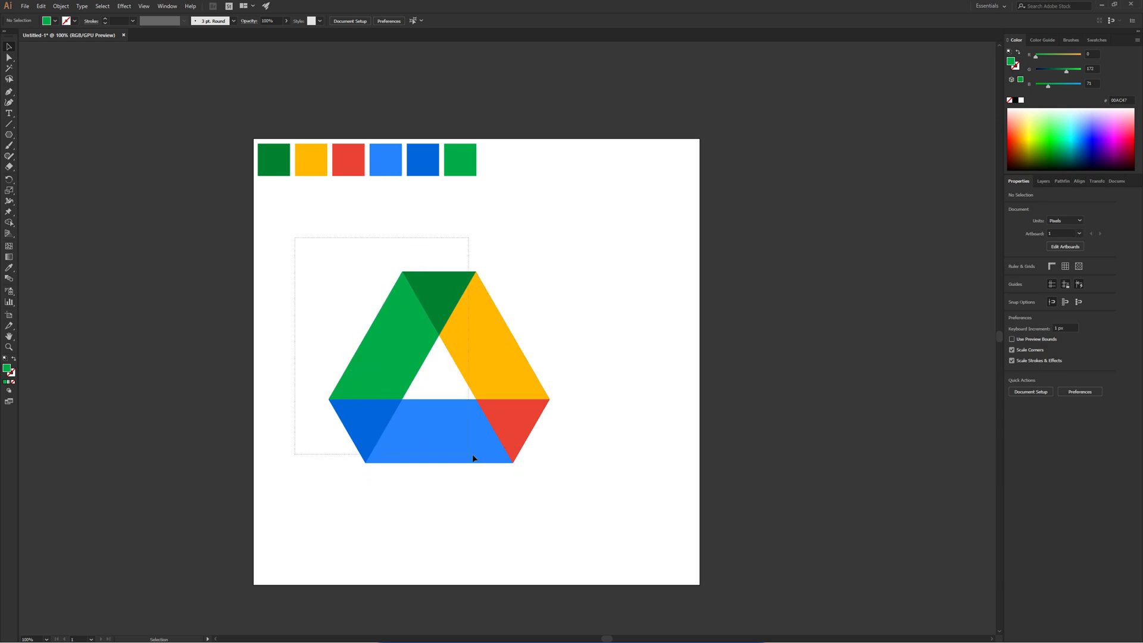
Duplicate the coloured logo and Unite the copy into one blue hexagon with a hole.
left_click(438, 366)
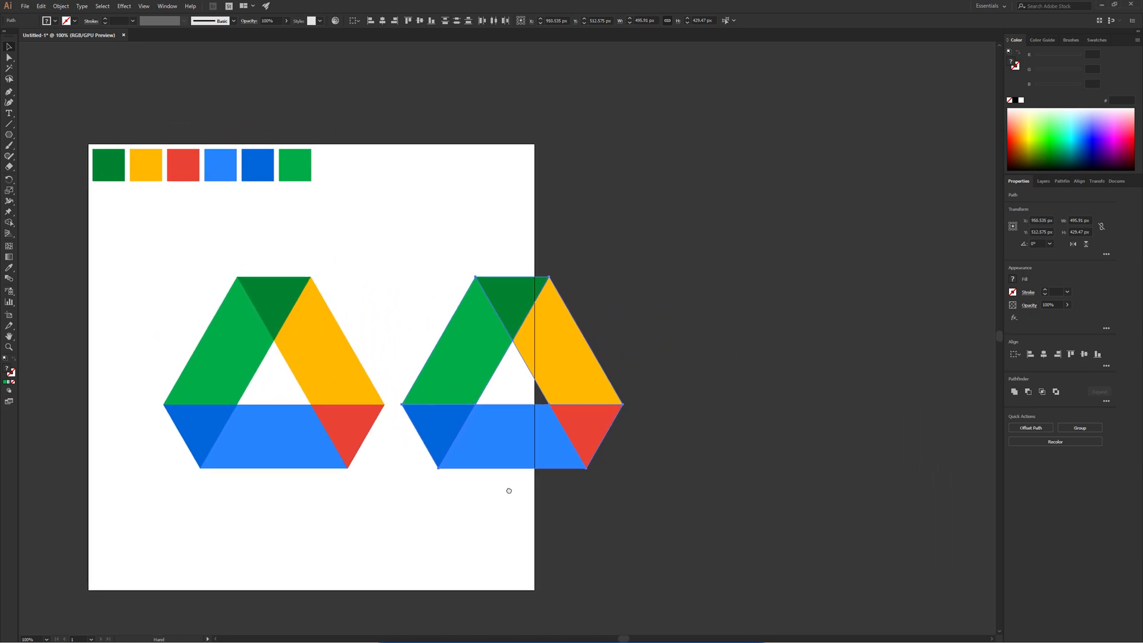
left_click(511, 371)
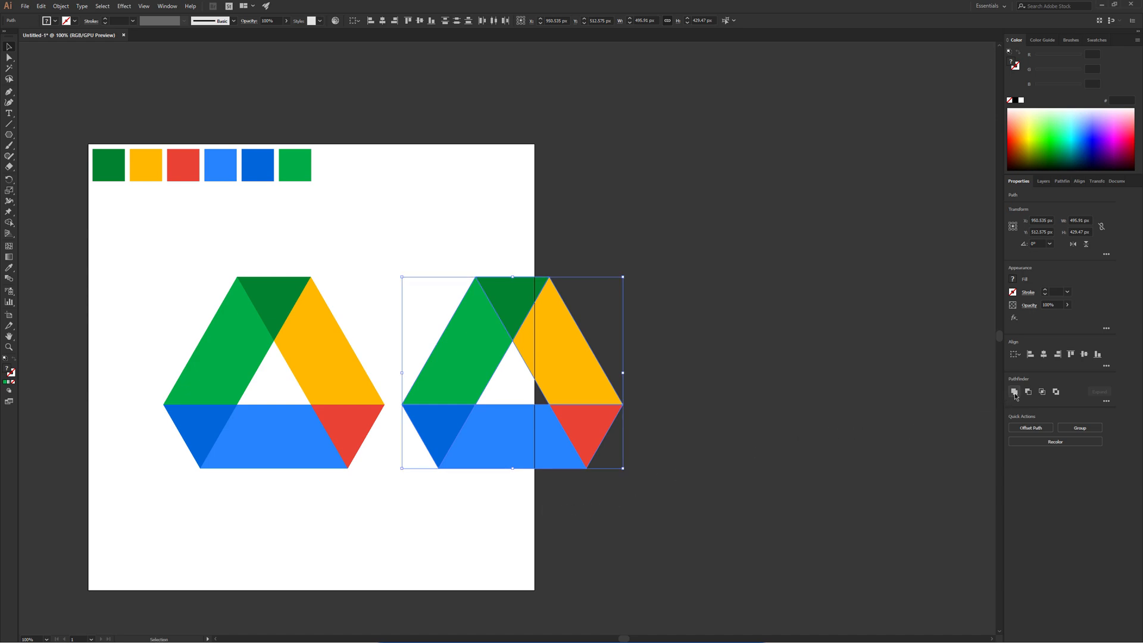
left_click(1013, 392)
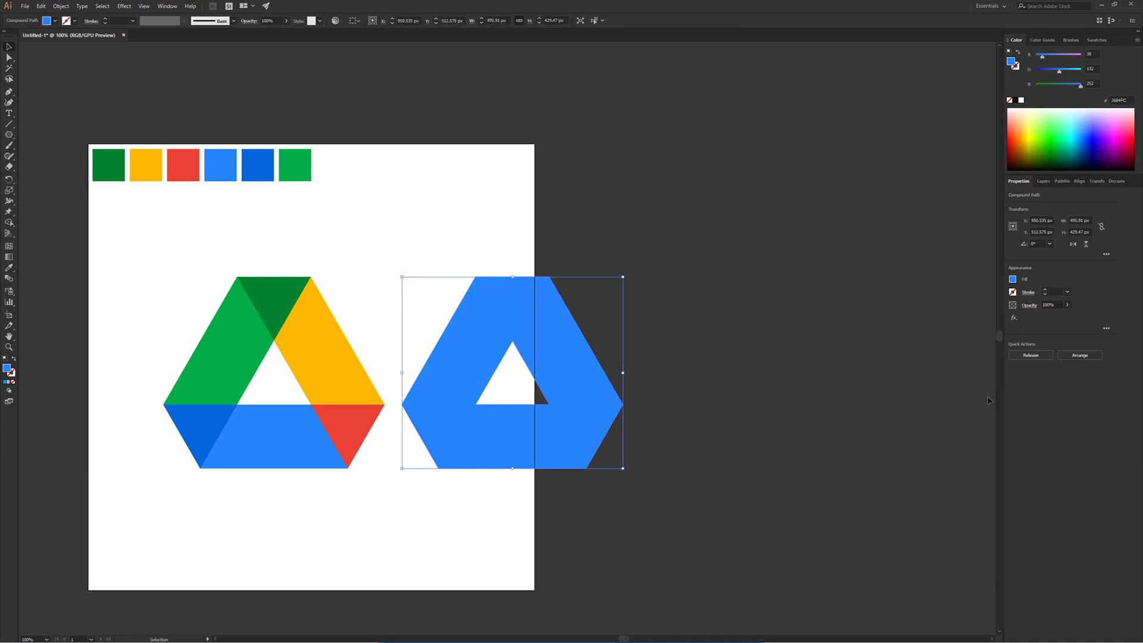
left_click(715, 392)
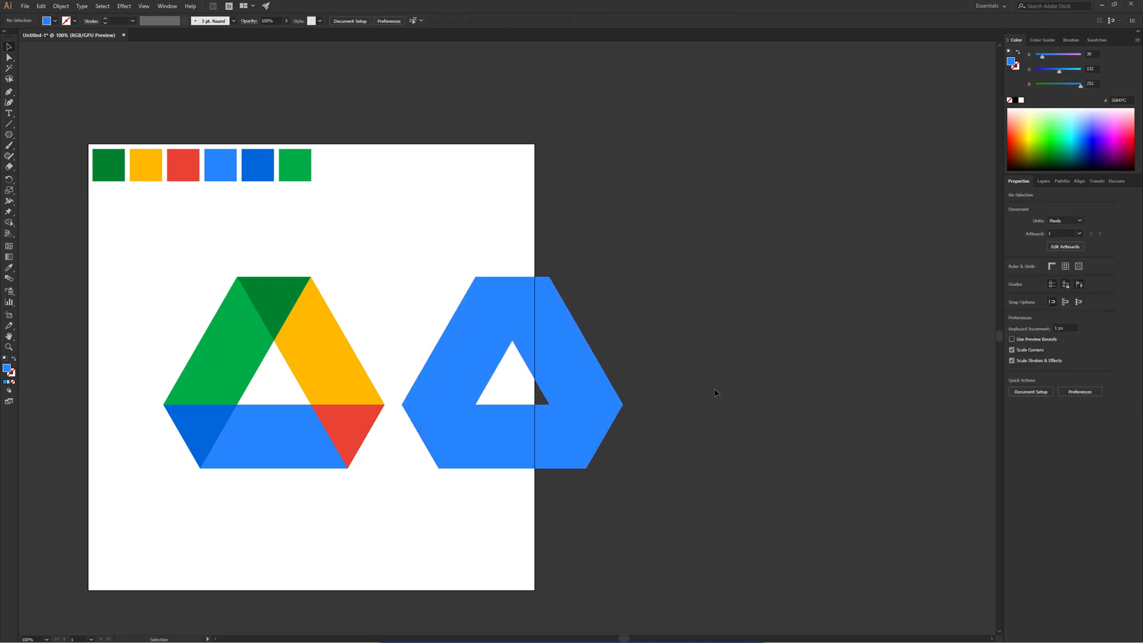
mouse_move(241, 281)
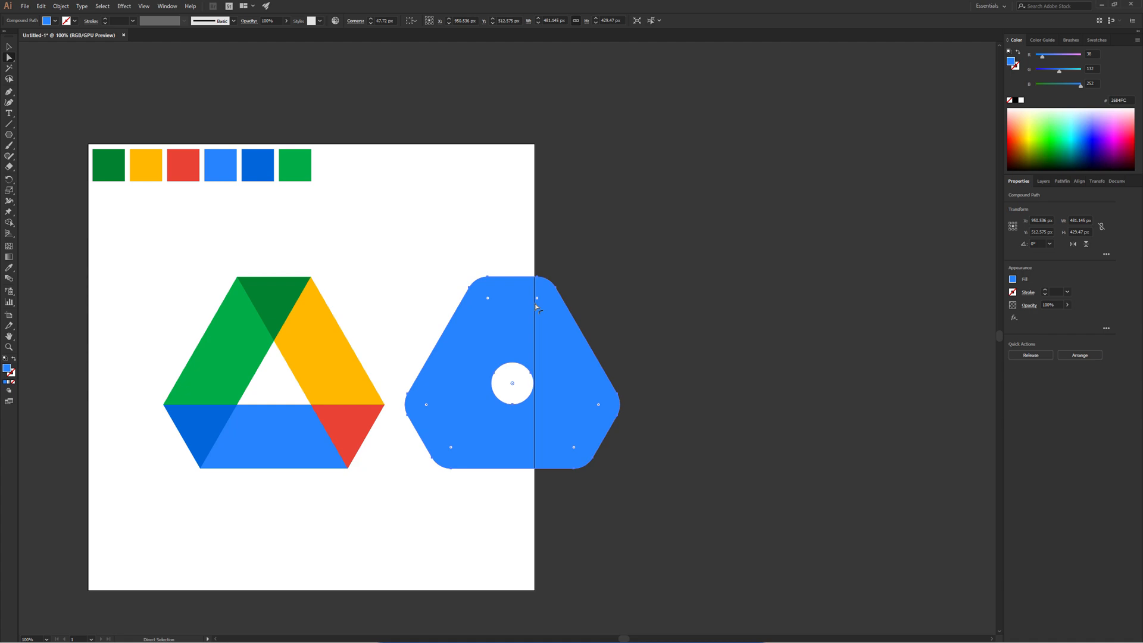
Place the rounded silhouette over the coloured logo and fill it black.
left_click(10, 47)
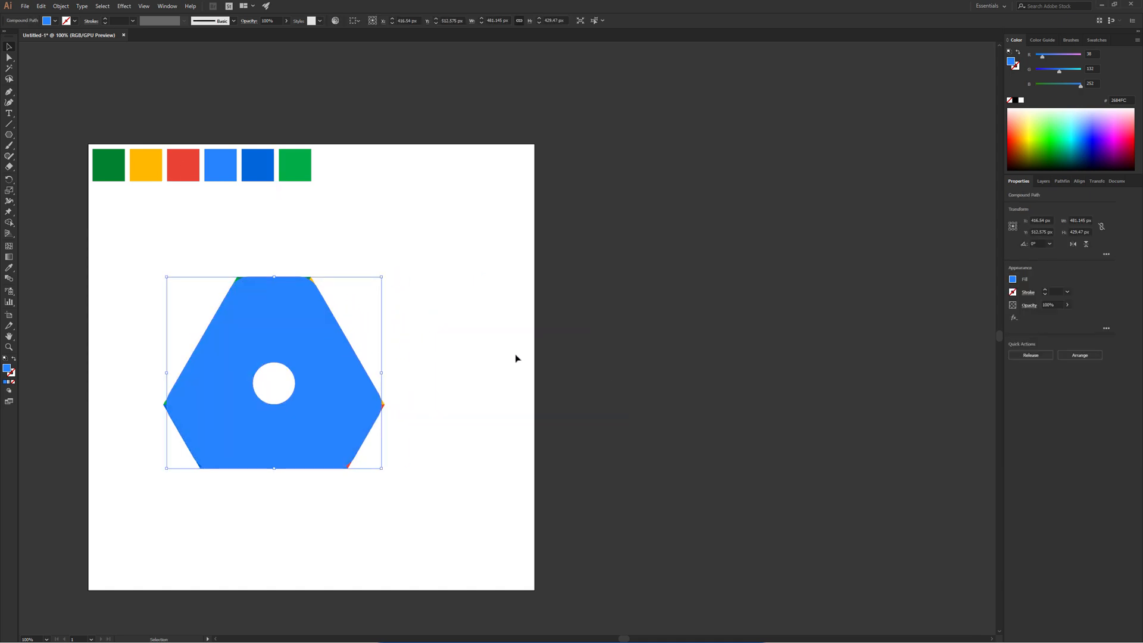
mouse_move(405, 349)
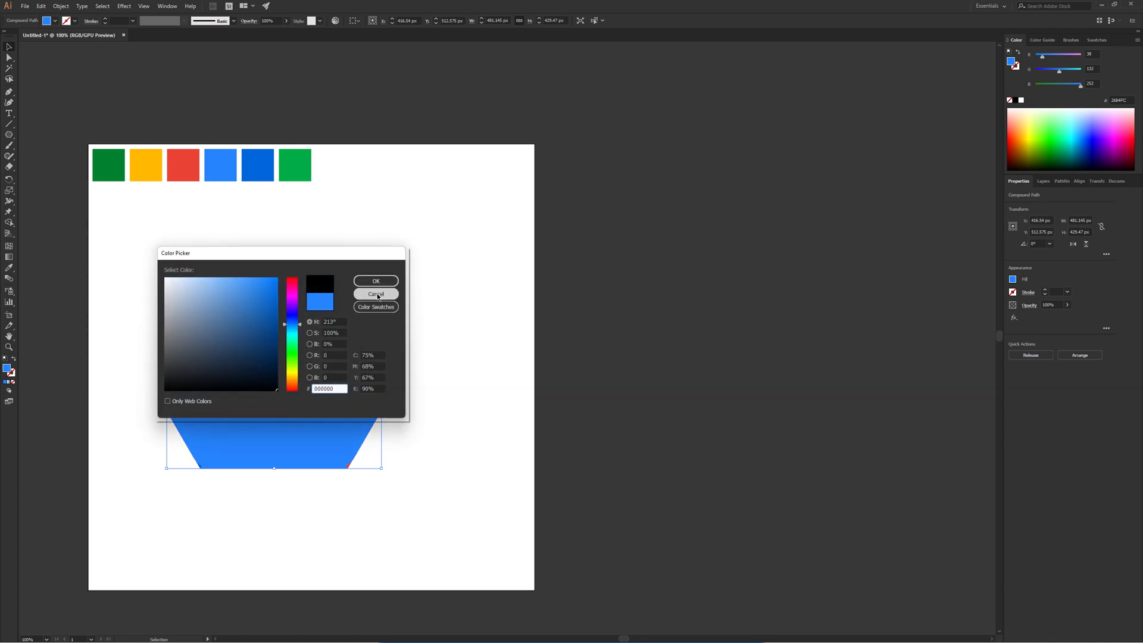
left_click(375, 294)
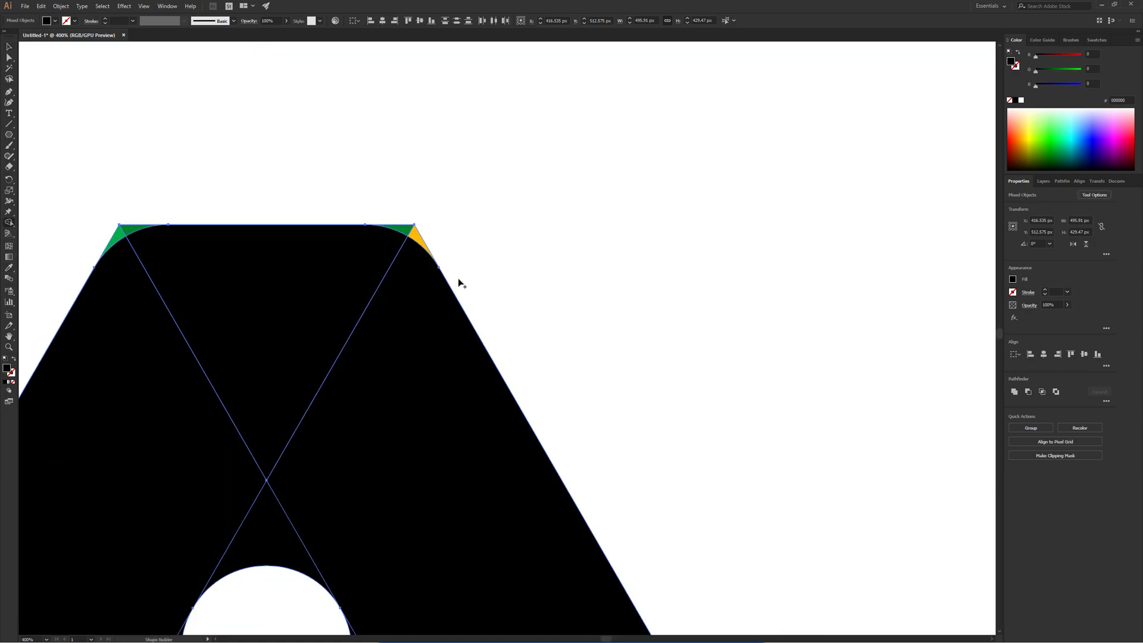
mouse_move(442, 252)
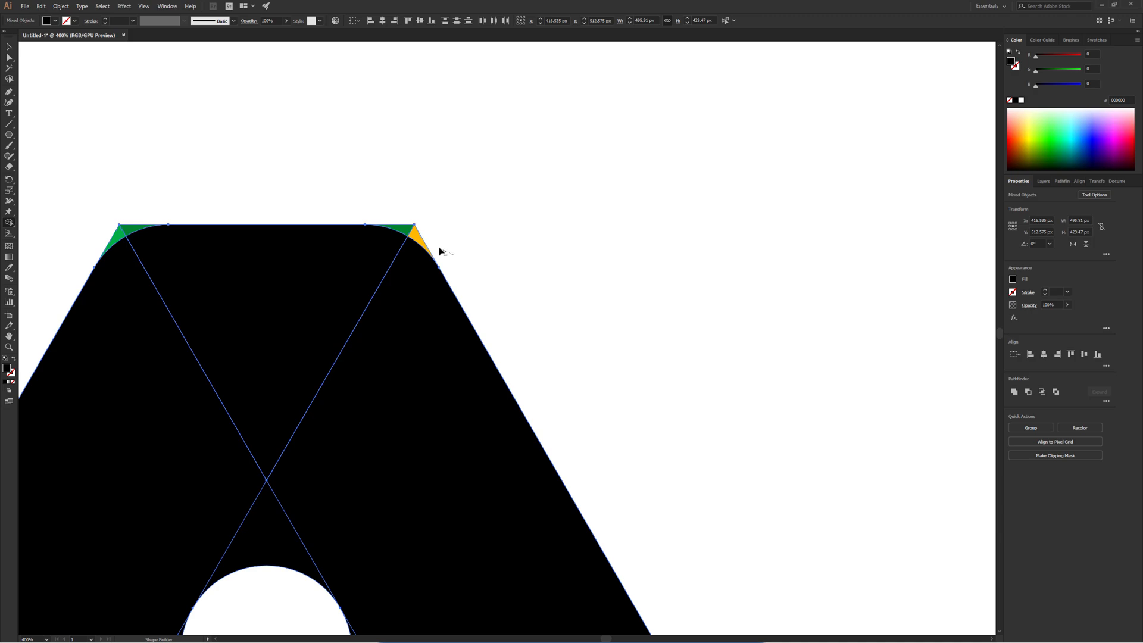
Make a clipping mask trimming the coloured logo to the rounded silhouette.
left_click(418, 241)
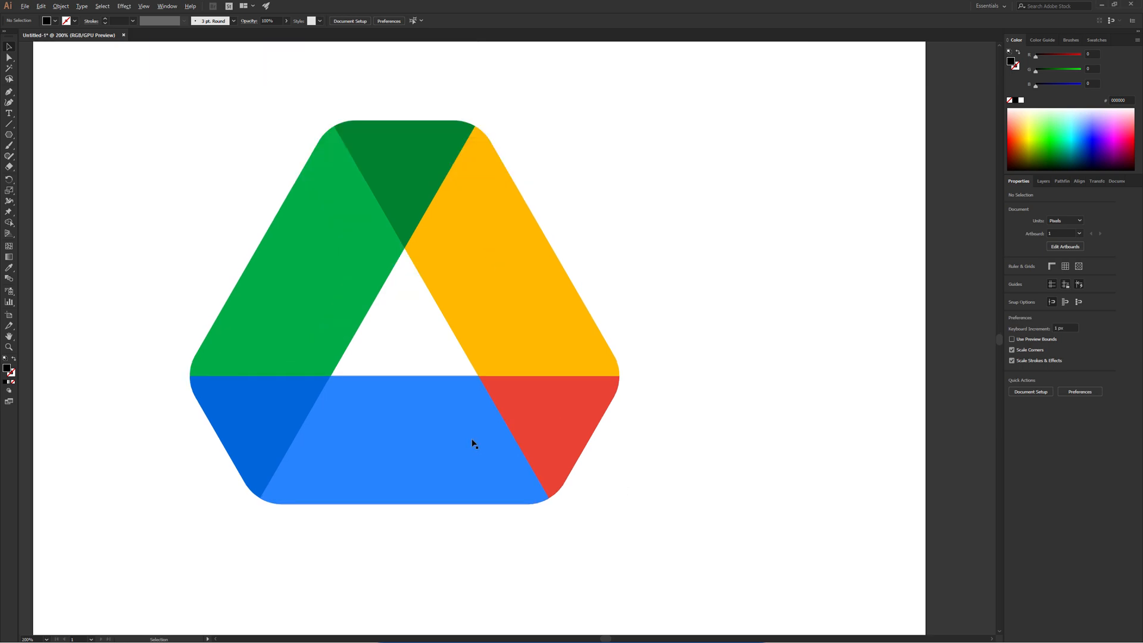
mouse_move(543, 572)
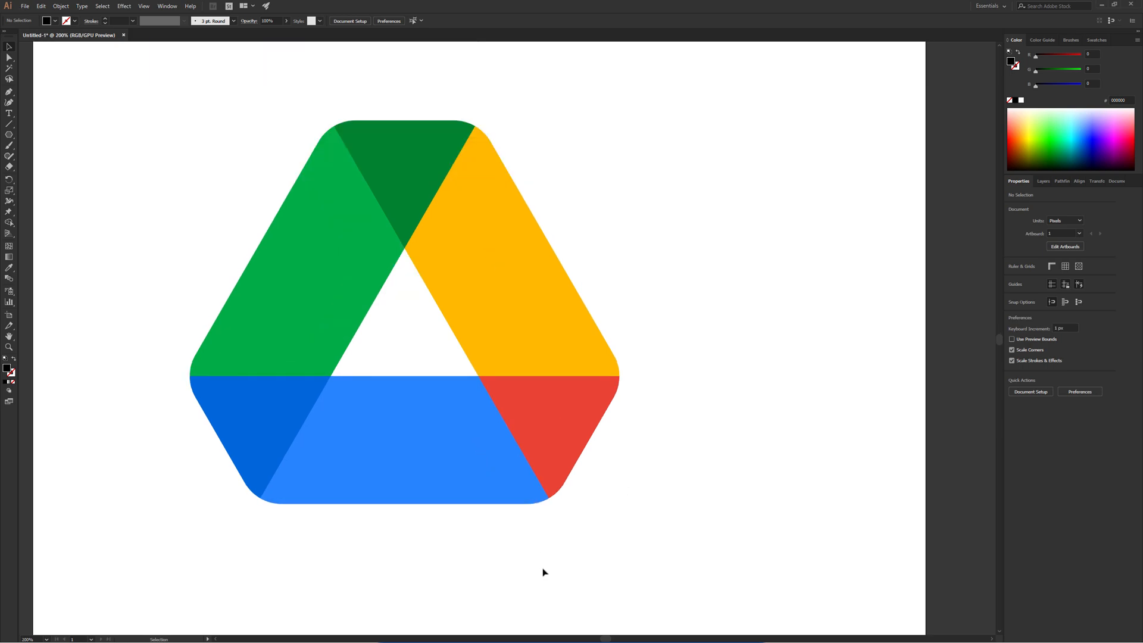